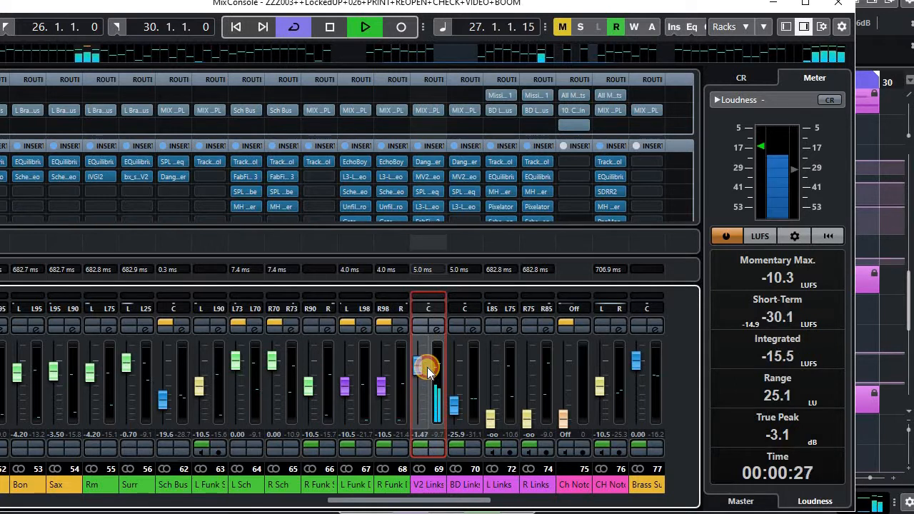
Set the V2 Links bus fader to 0 dB and scroll through the Links tracks
drag(427, 367, 427, 407)
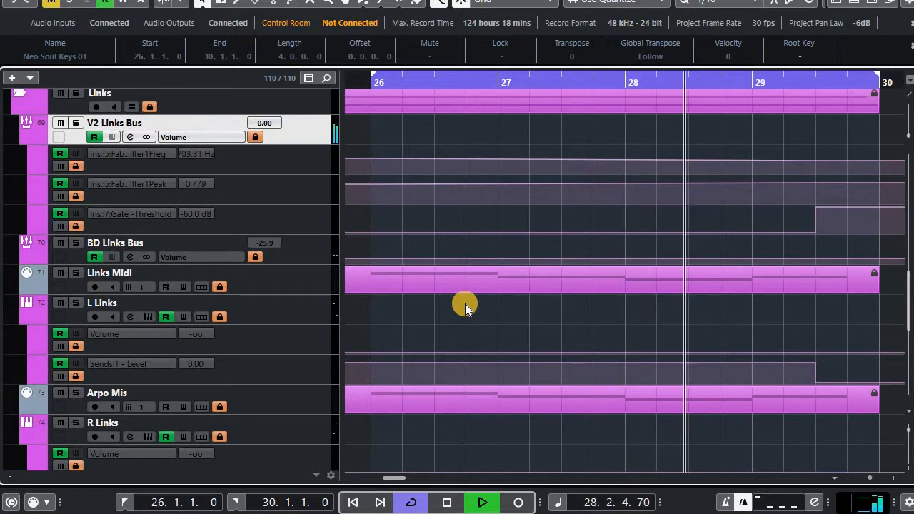
scroll(down, 3)
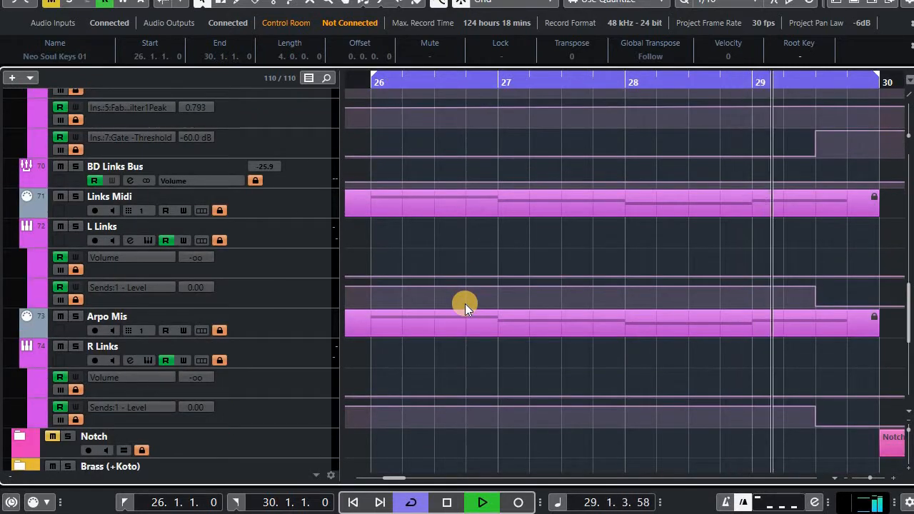
scroll(up, 3)
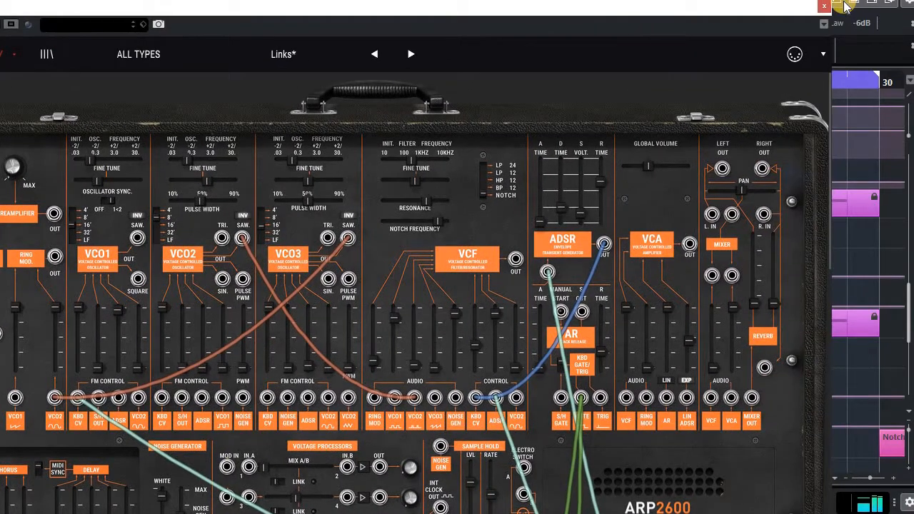
mouse_move(248, 81)
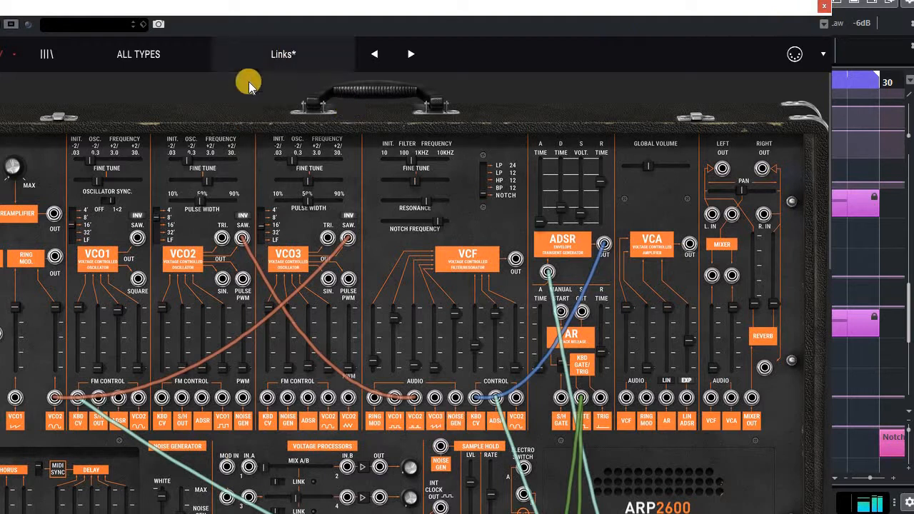
mouse_move(824, 10)
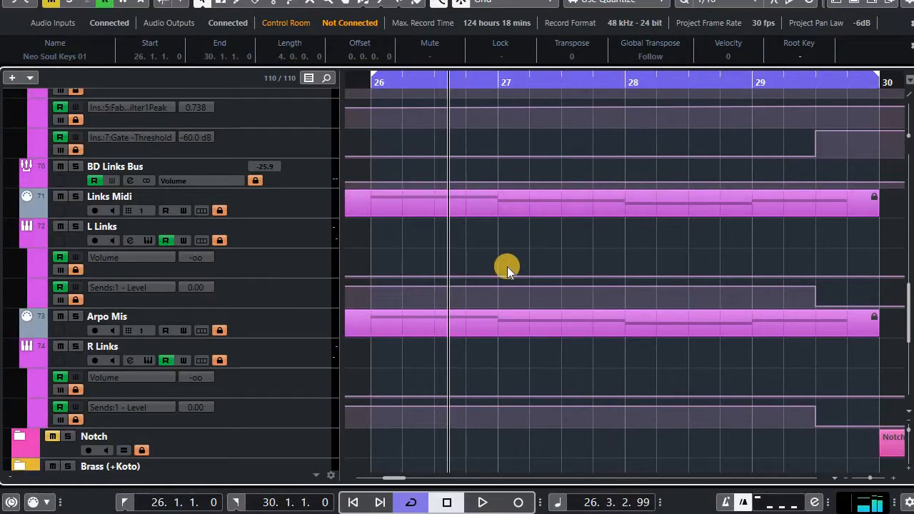
mouse_move(437, 341)
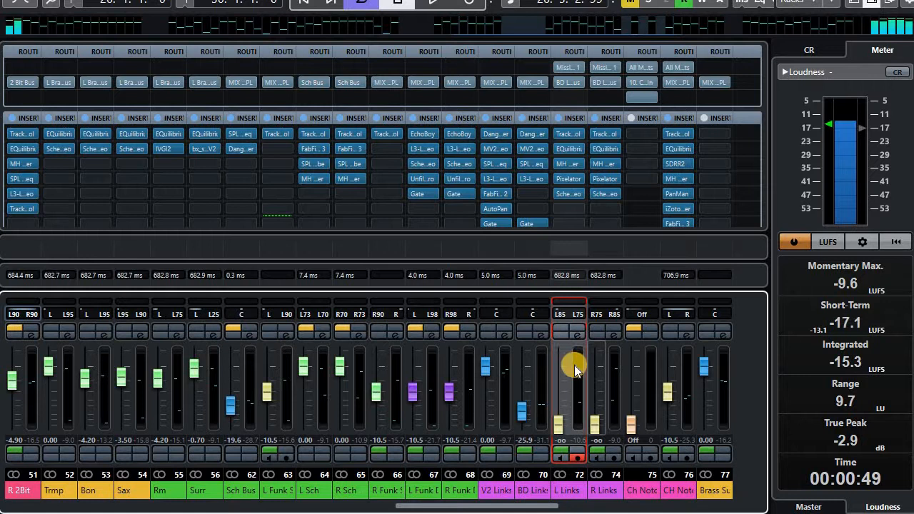
mouse_move(578, 364)
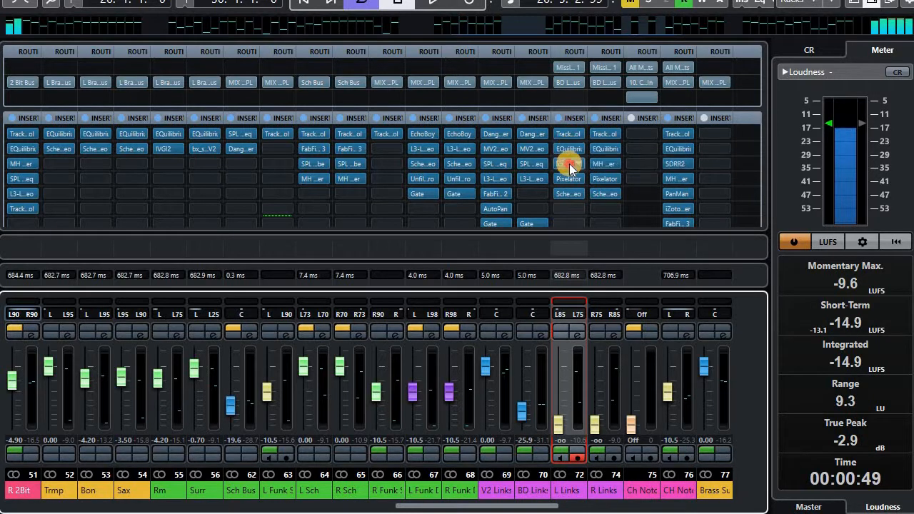
click(568, 163)
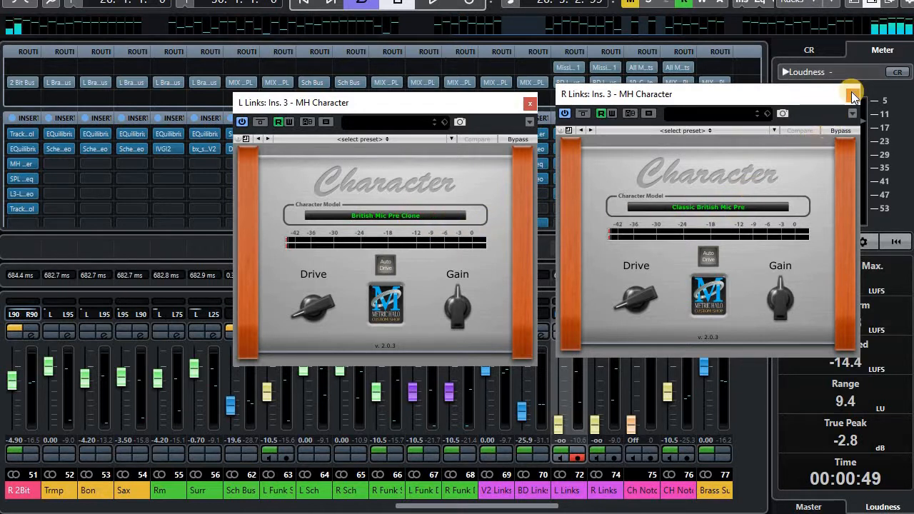
click(852, 93)
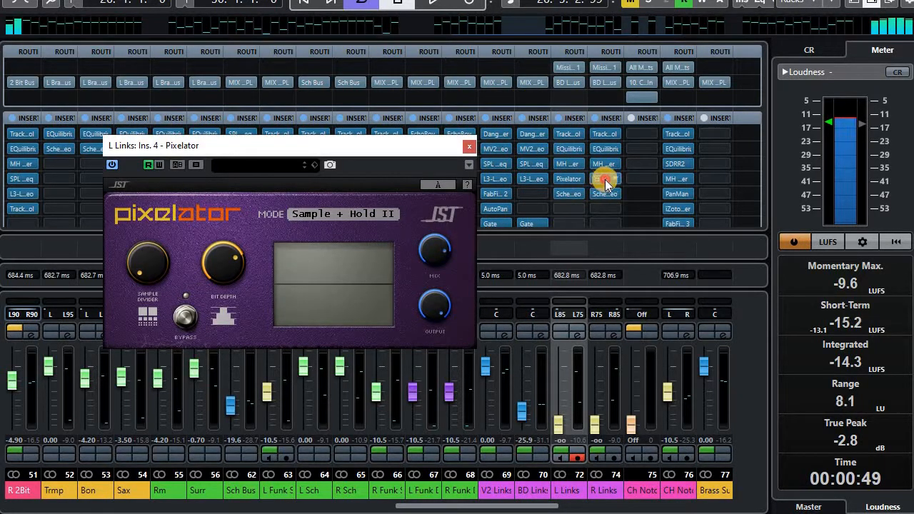
click(604, 178)
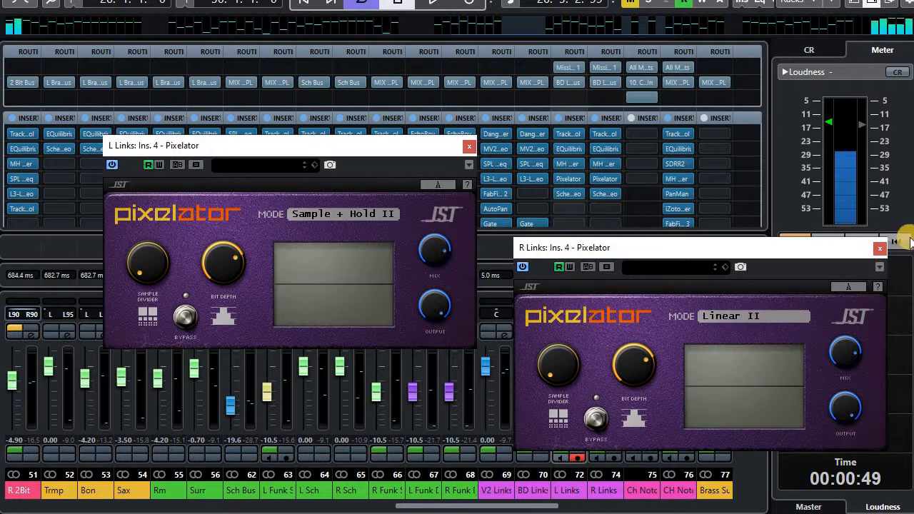
click(880, 248)
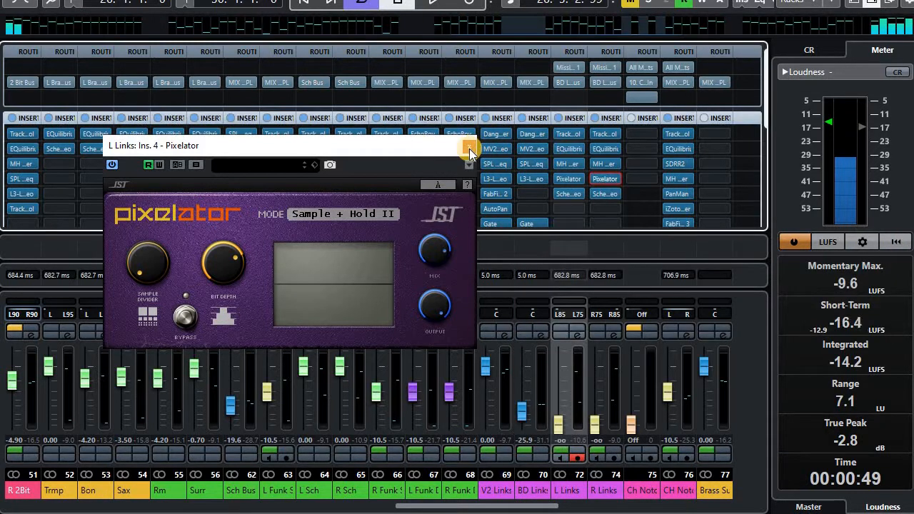
click(470, 146)
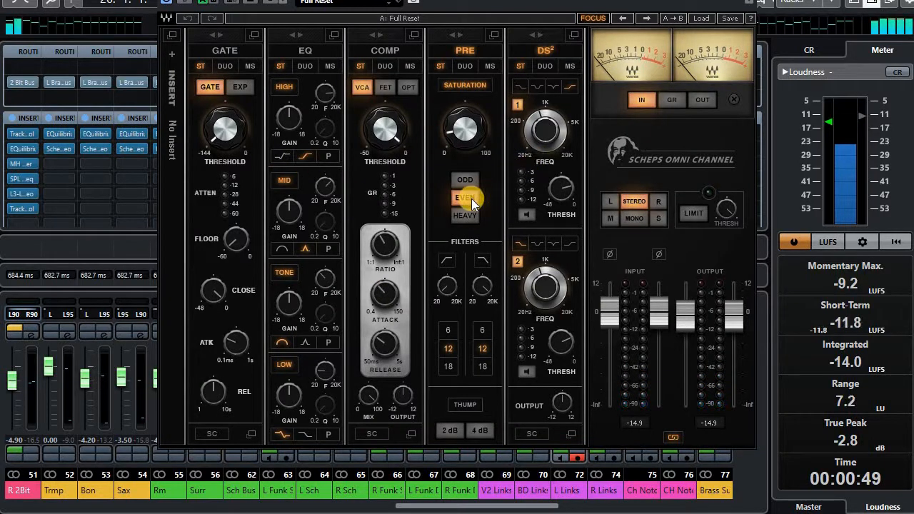
click(465, 197)
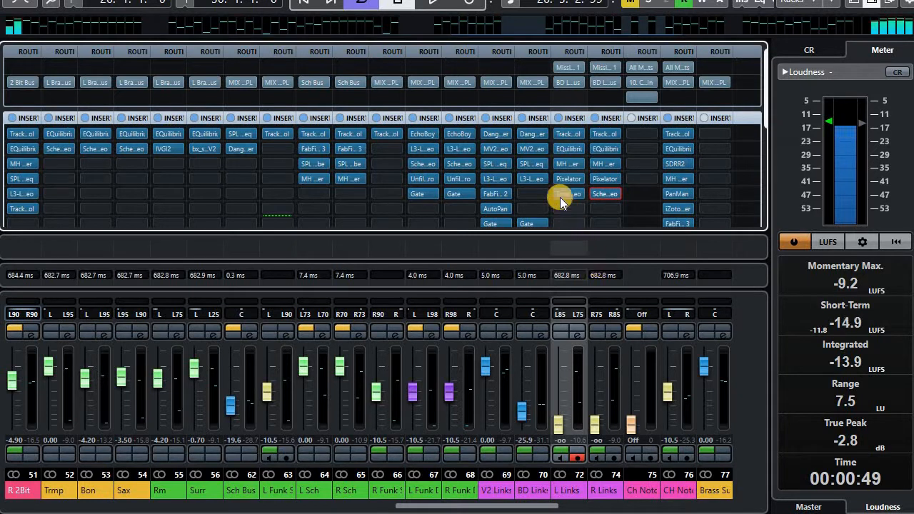
mouse_move(568, 193)
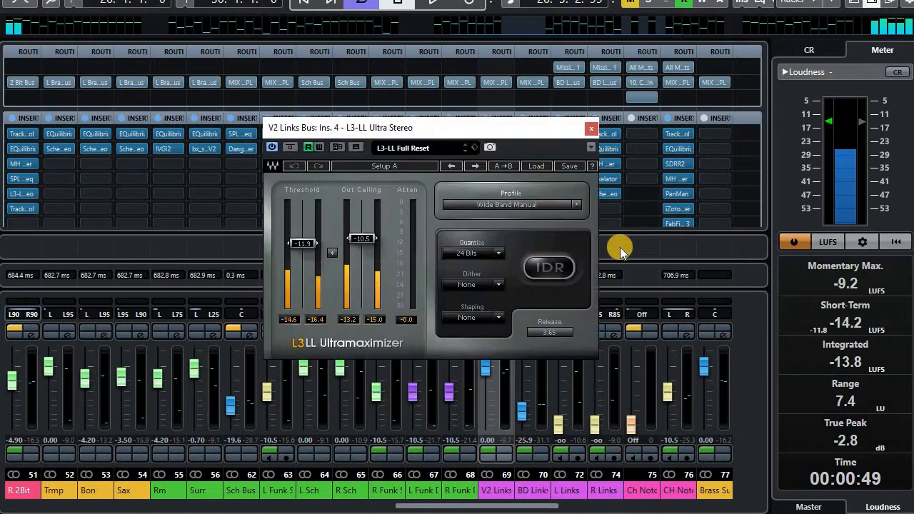
click(591, 128)
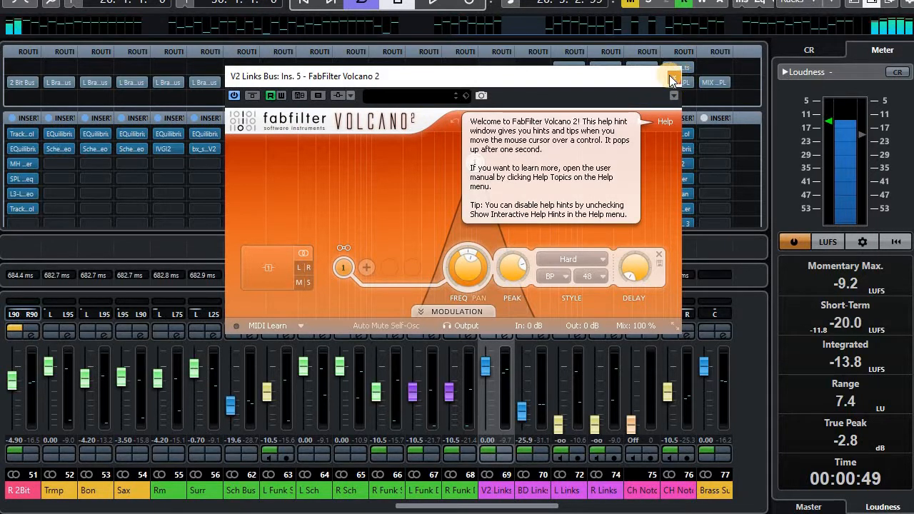
click(671, 79)
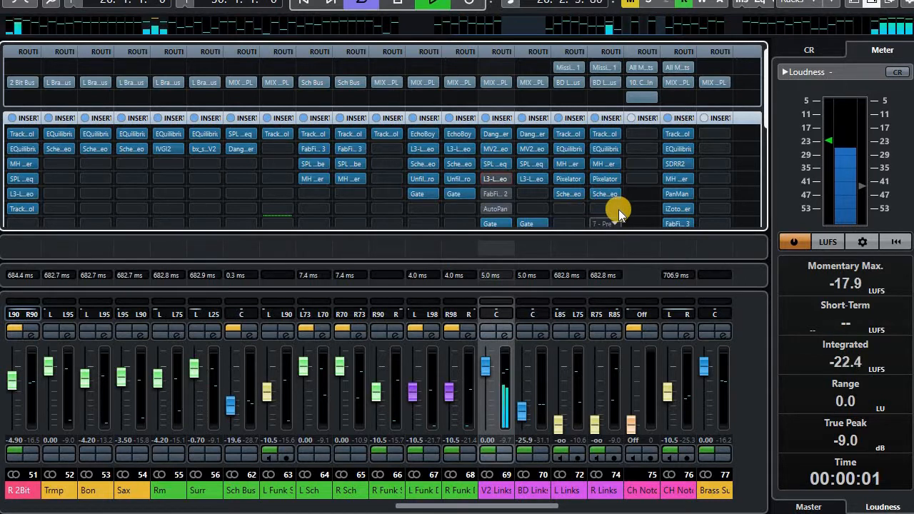
mouse_move(614, 209)
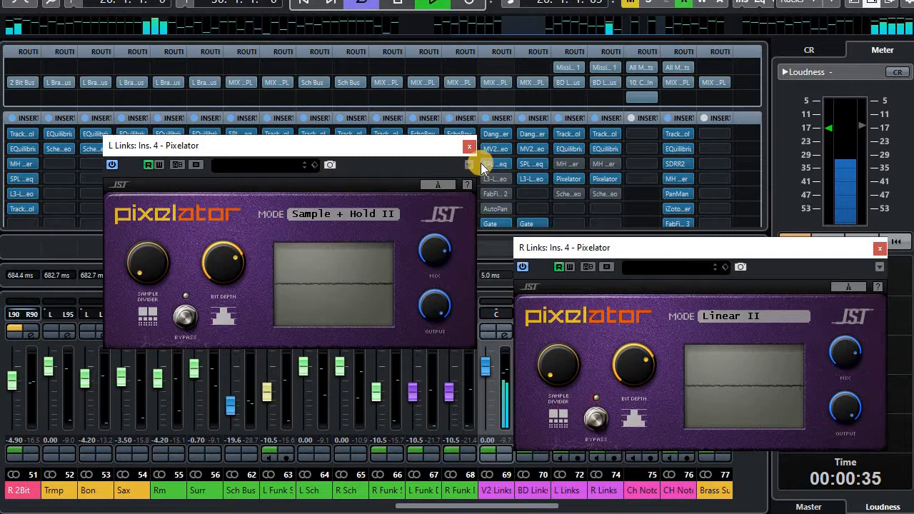
Close the L Links and R Links Pixelator plugin windows
click(469, 146)
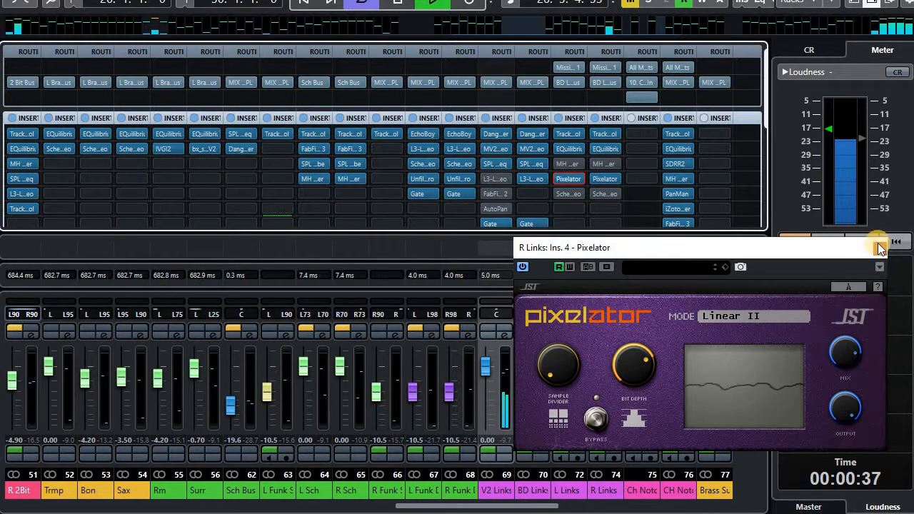
click(878, 242)
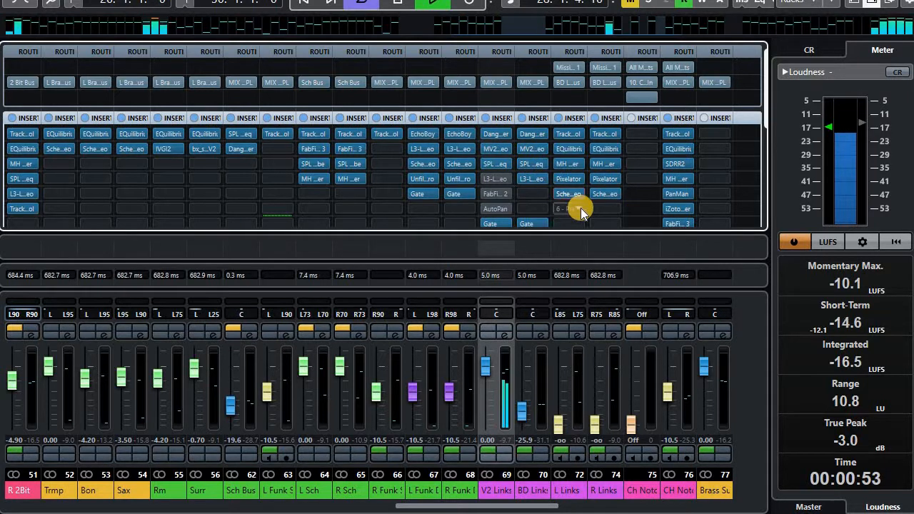
mouse_move(495, 135)
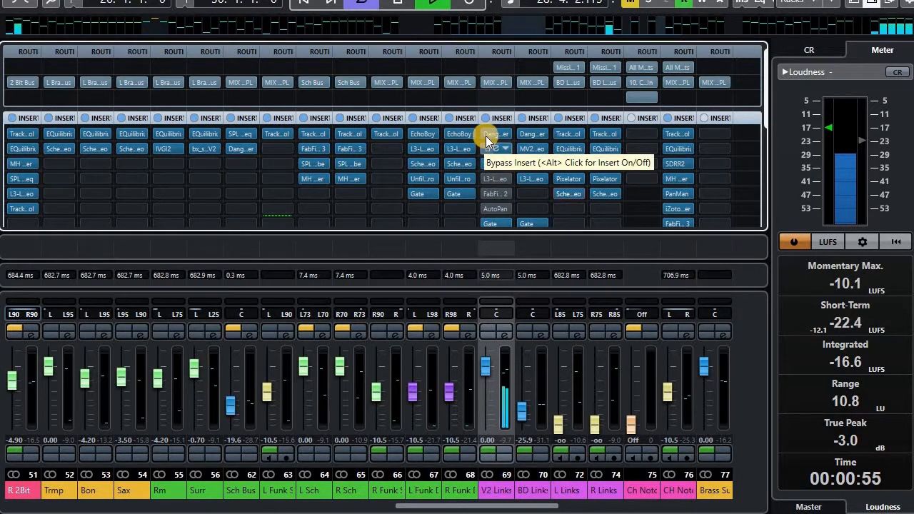
mouse_move(450, 207)
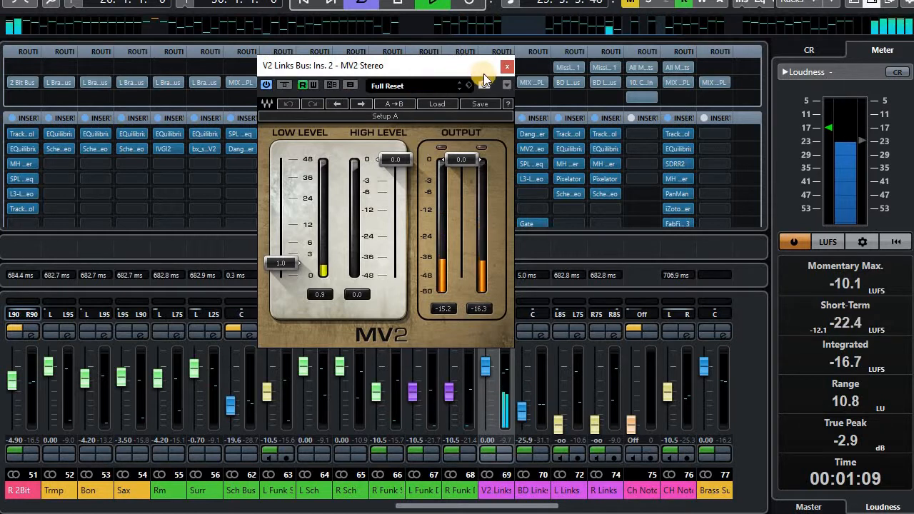
Open and close the MV2 and SPL Passeq inserts on the V2 Links Bus
click(506, 67)
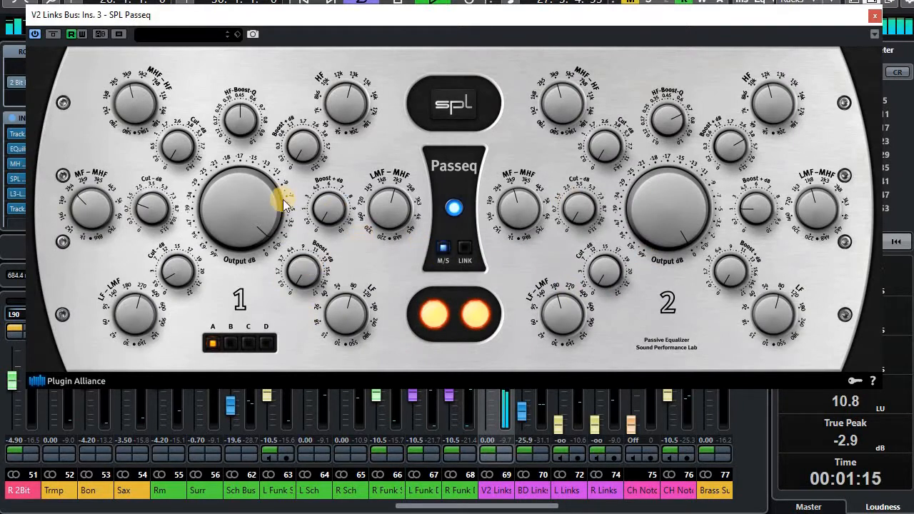
mouse_move(270, 251)
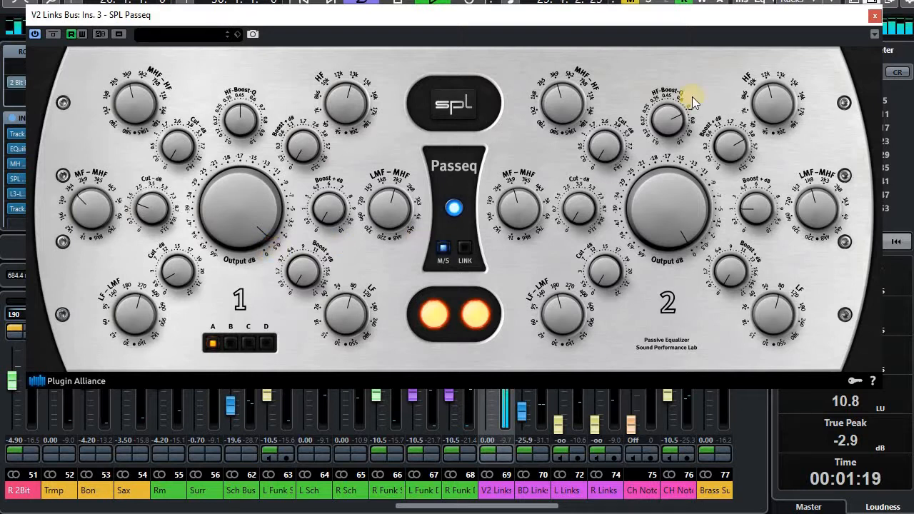
click(874, 15)
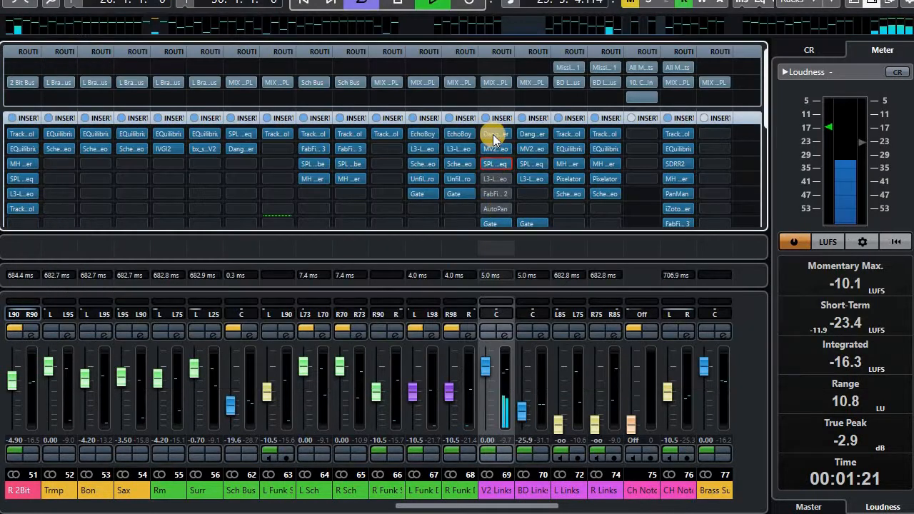
mouse_move(496, 179)
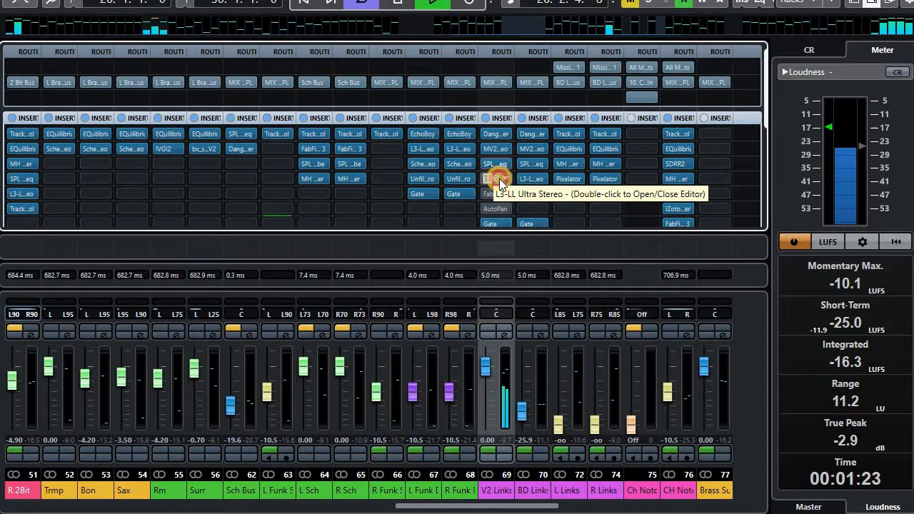
double_click(494, 179)
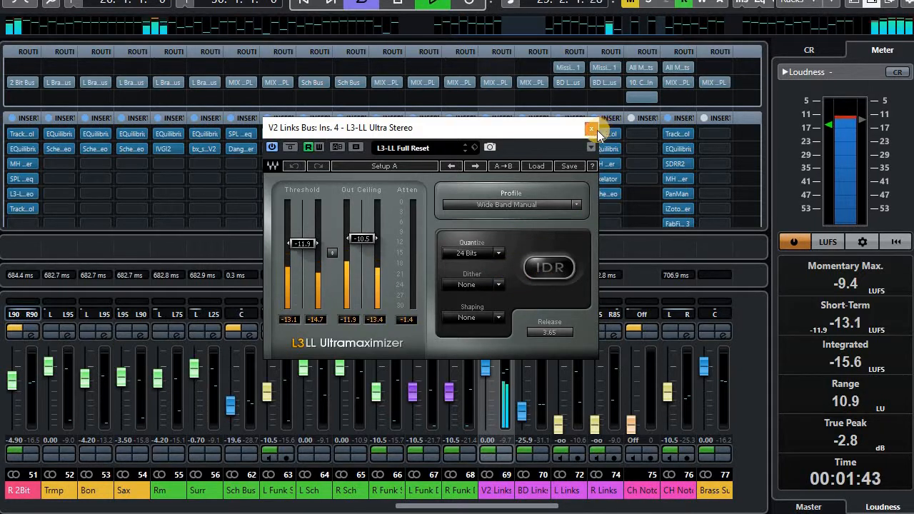
mouse_move(594, 134)
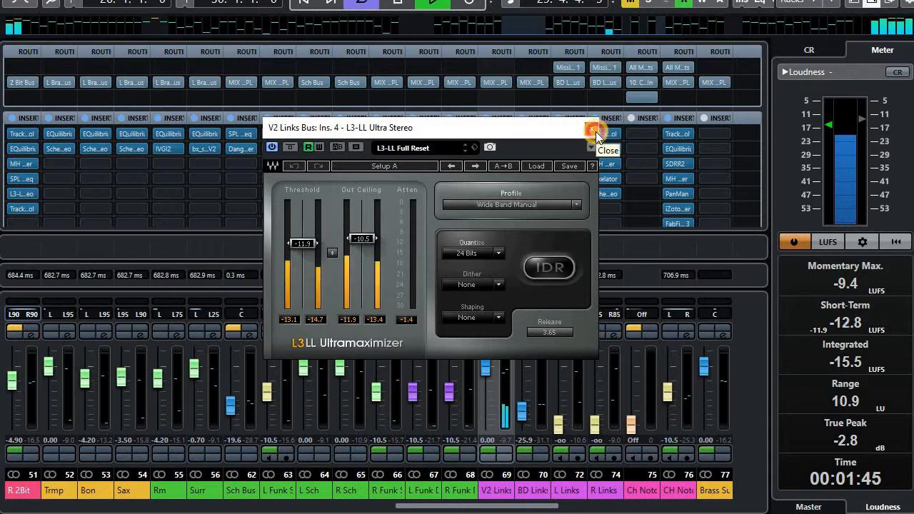
click(597, 134)
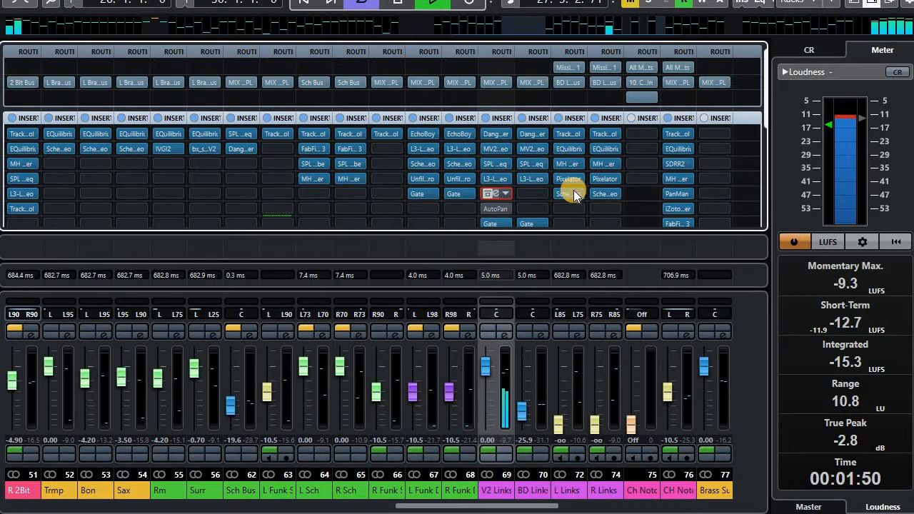
Open FabFilter Volcano 2 and view its filter frequency and peak automation lanes
click(567, 179)
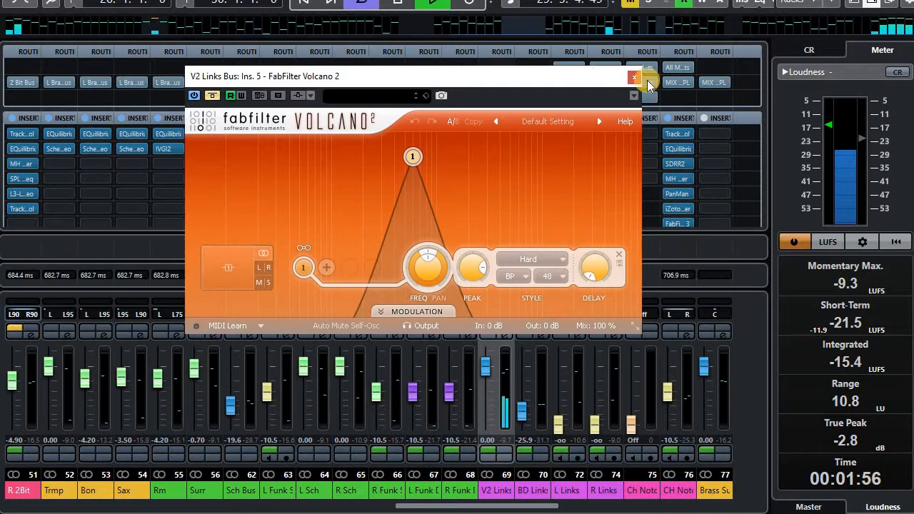
click(633, 77)
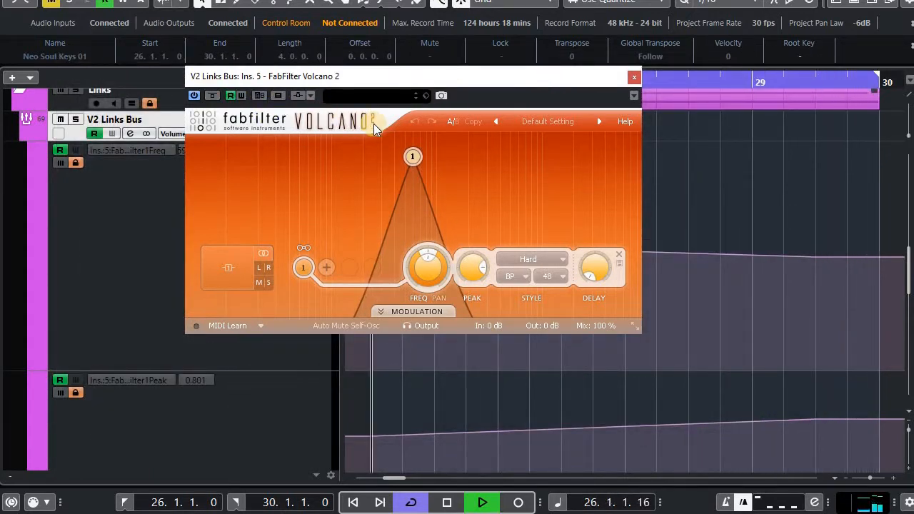
drag(413, 156, 434, 162)
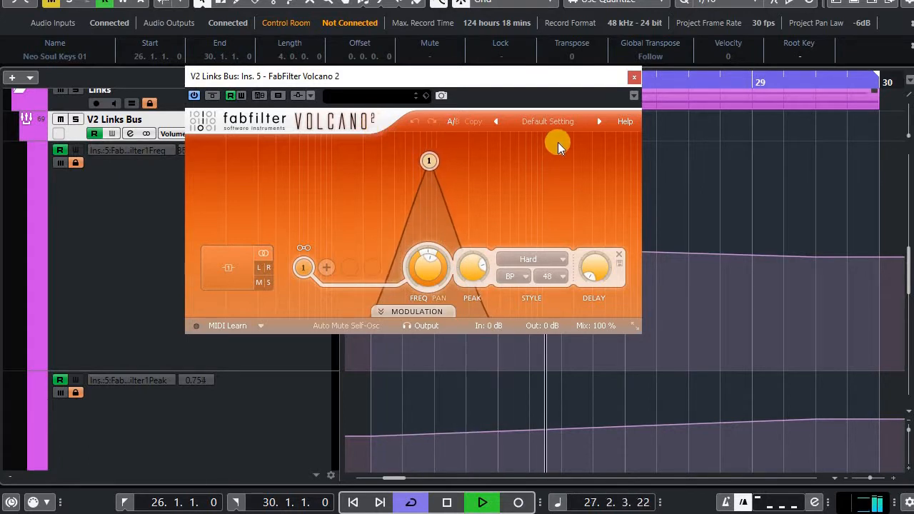
mouse_move(786, 211)
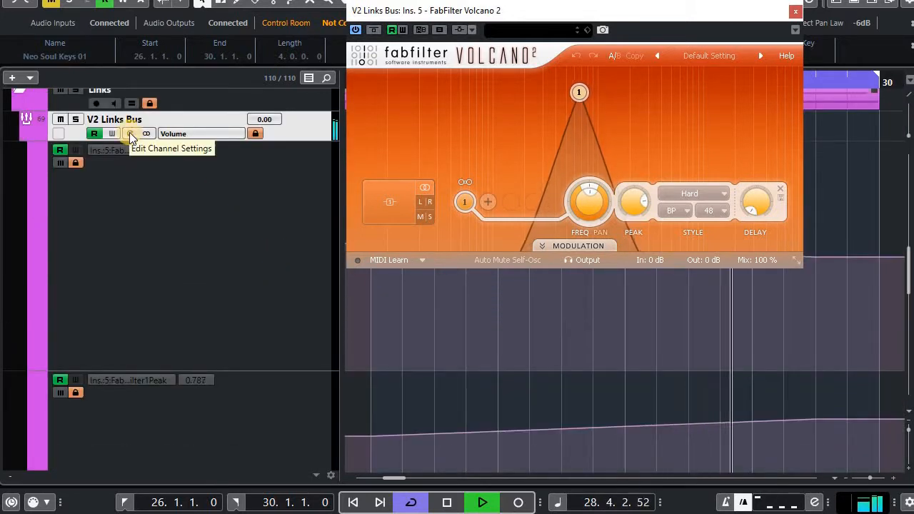
Open the bus AutoPan editor, then close the AutoPan and Volcano 2 windows
click(130, 134)
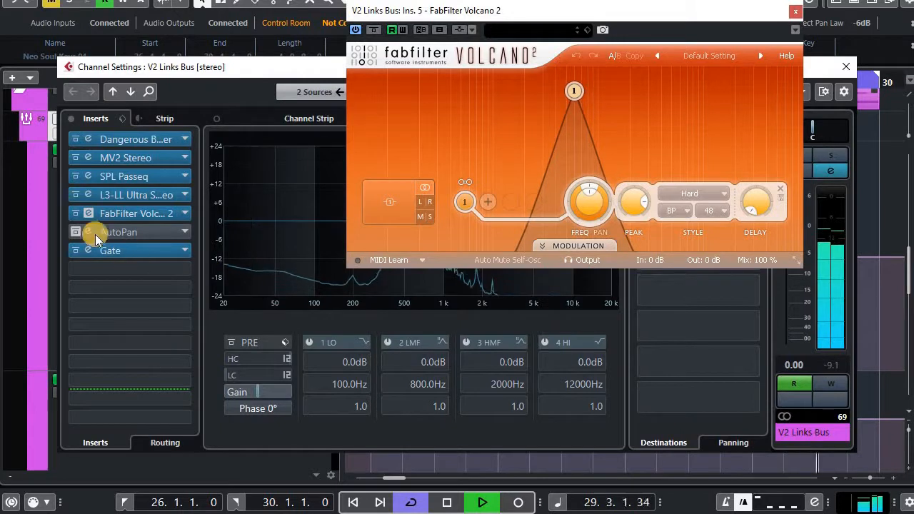
double_click(120, 232)
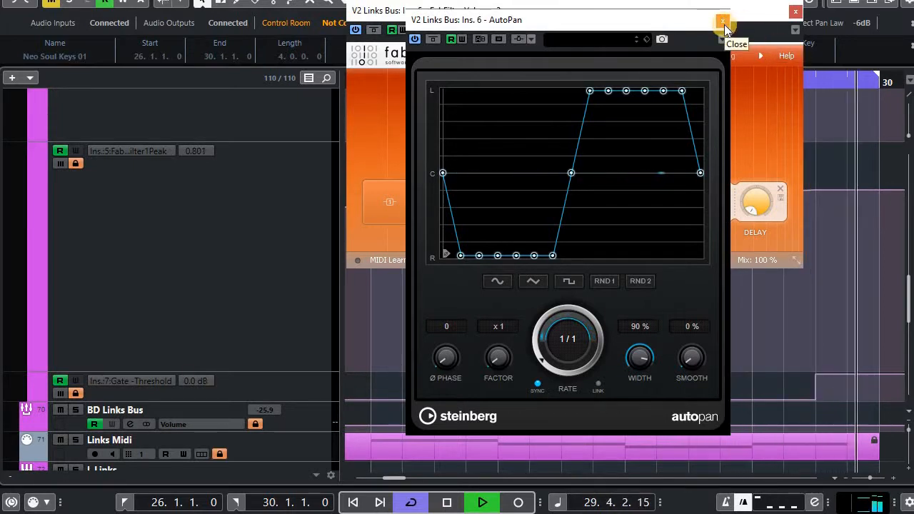
click(722, 21)
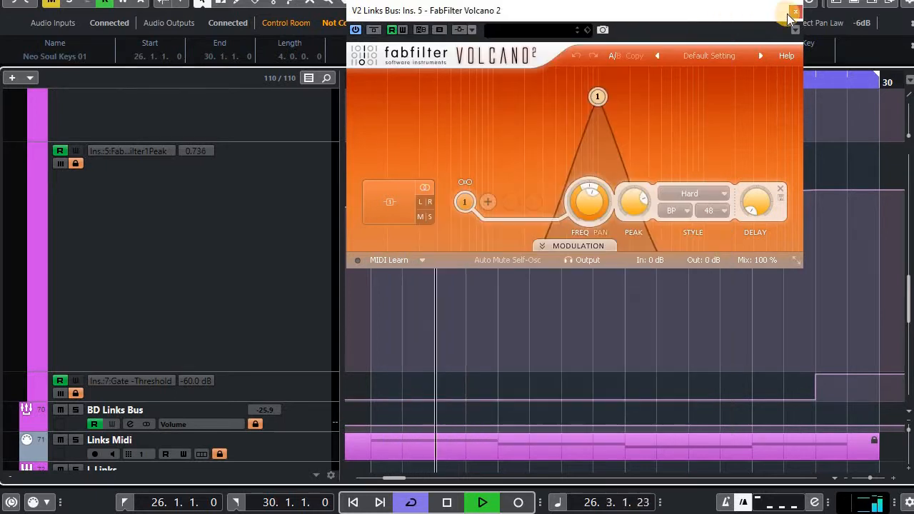
click(795, 11)
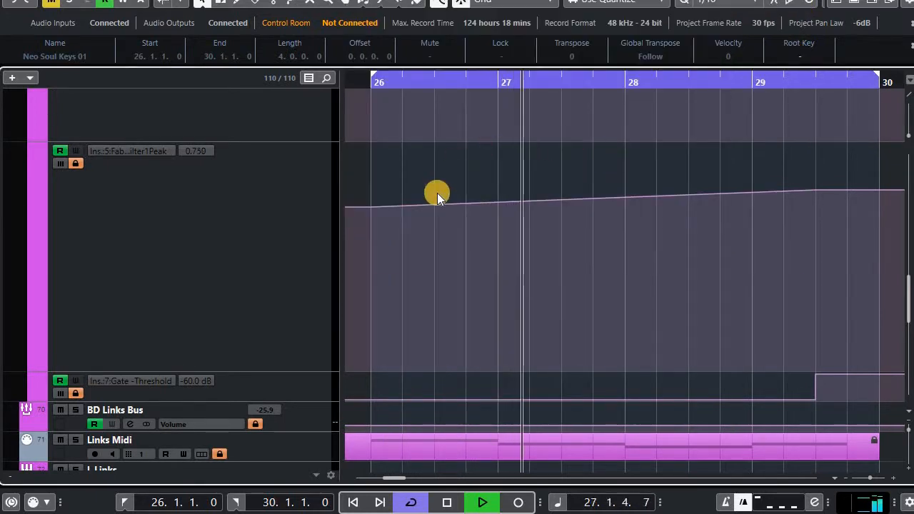
Hide the V2 Links Bus automation lanes to restore the compact track list
scroll(up, 3)
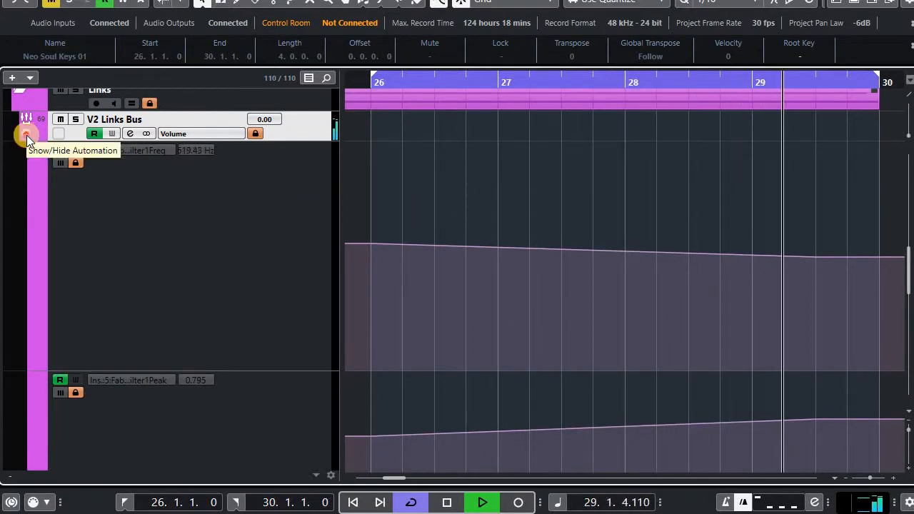
click(27, 136)
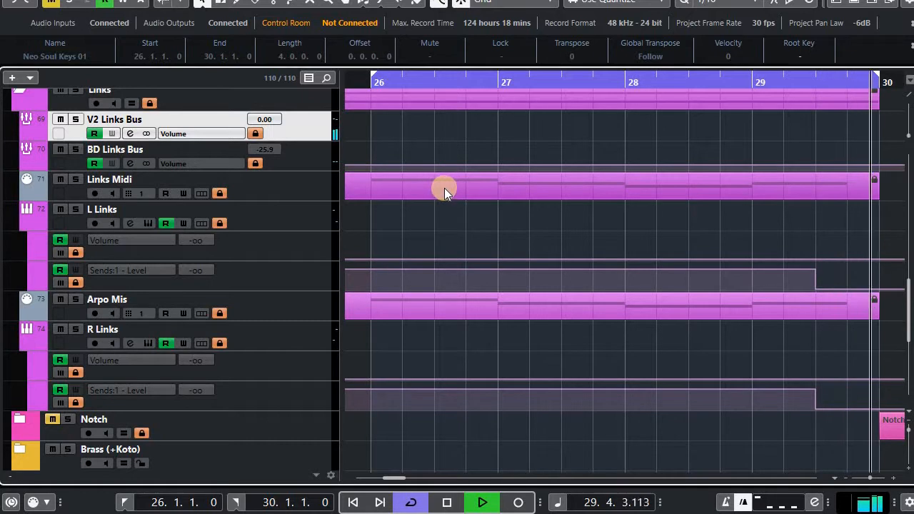
scroll(down, 3)
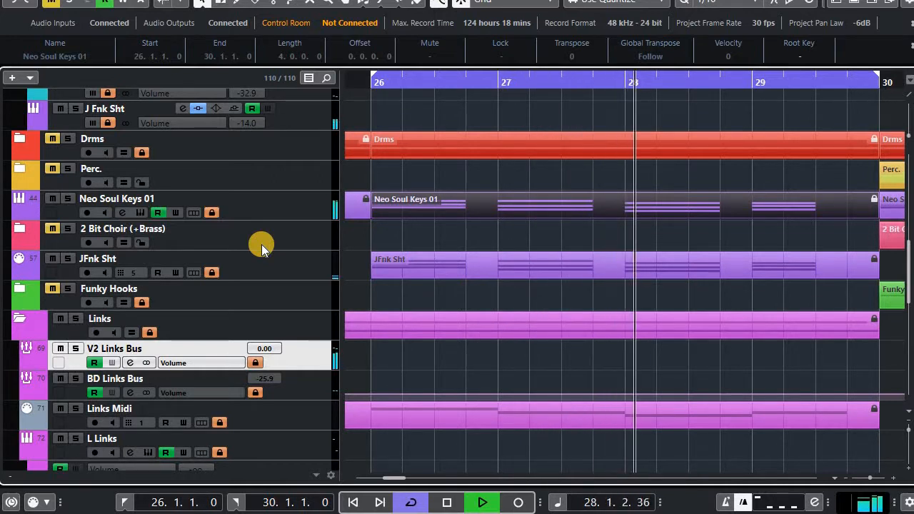
Scroll the track list up and down to reach the Drms folder
scroll(up, 3)
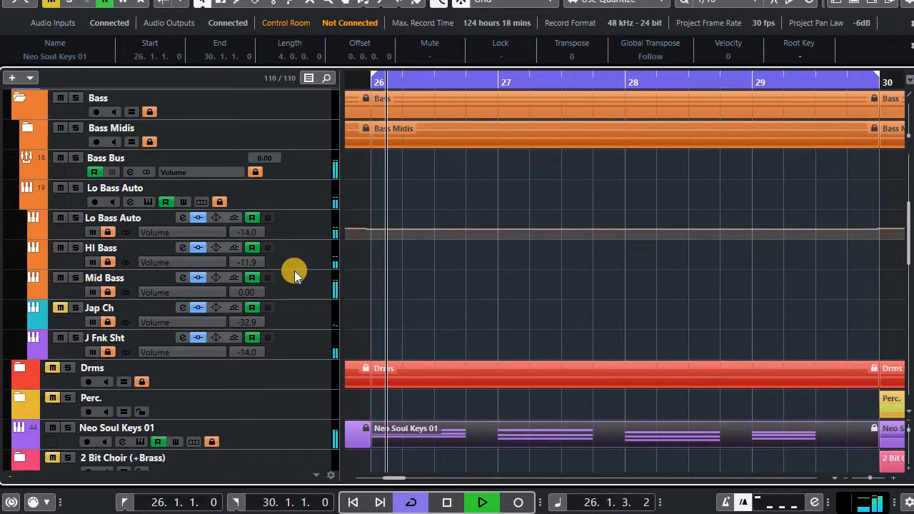
scroll(down, 3)
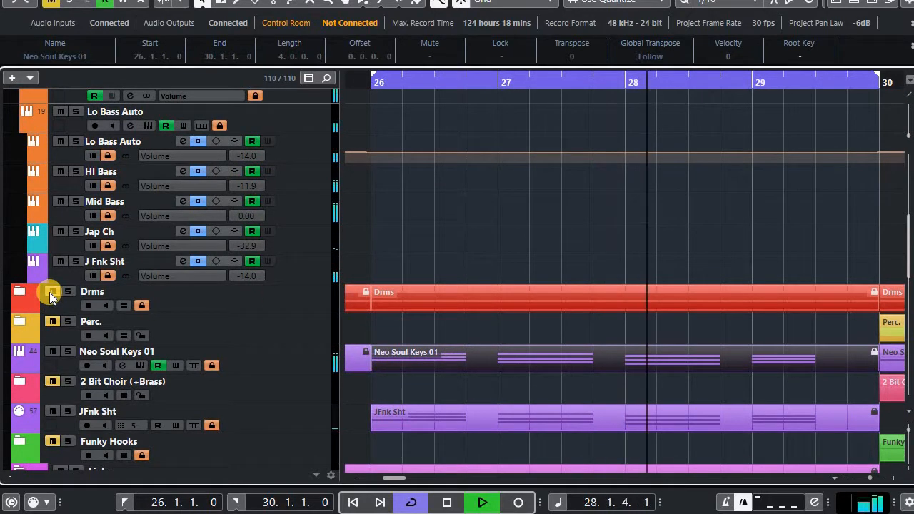
mouse_move(245, 299)
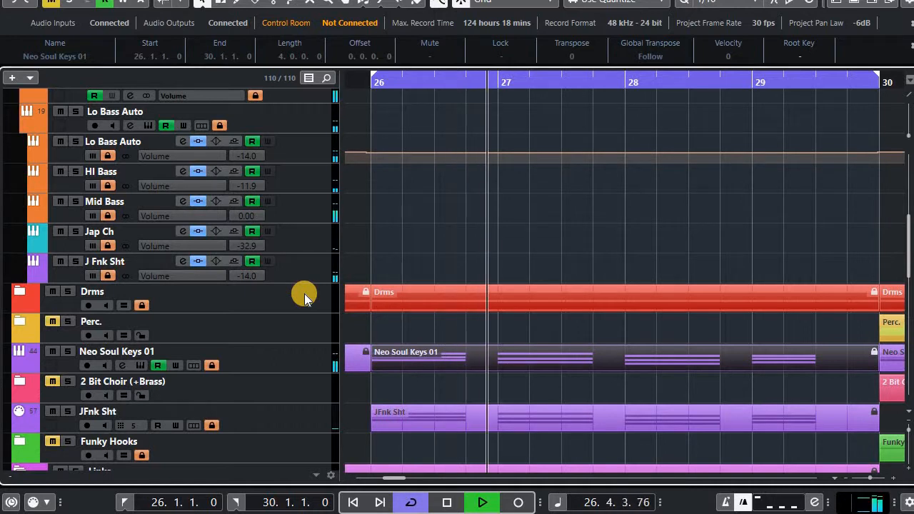
scroll(up, 3)
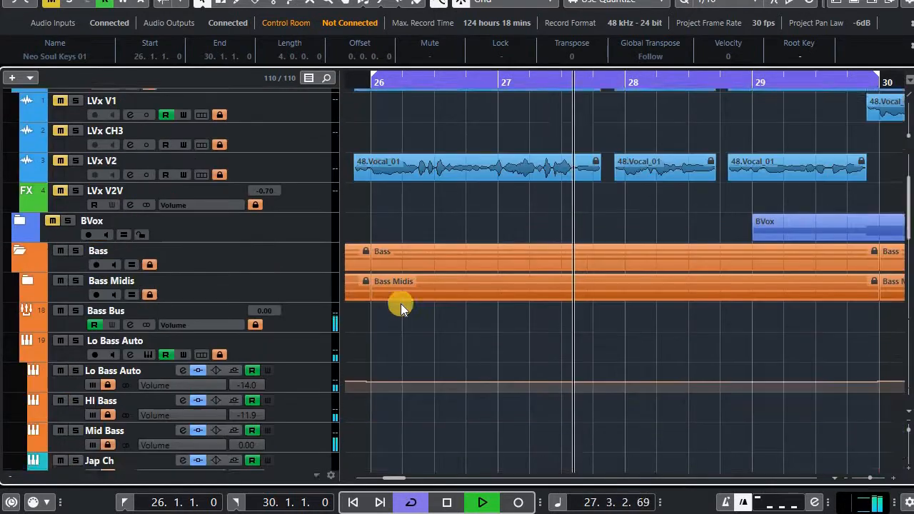
scroll(up, 3)
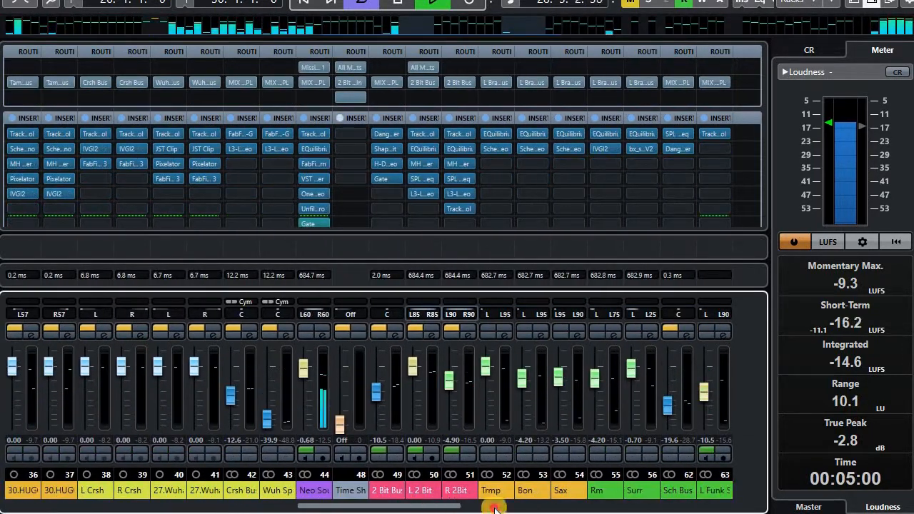
Scroll the MixConsole right toward the V2 Links Bus channel
scroll(right, 3)
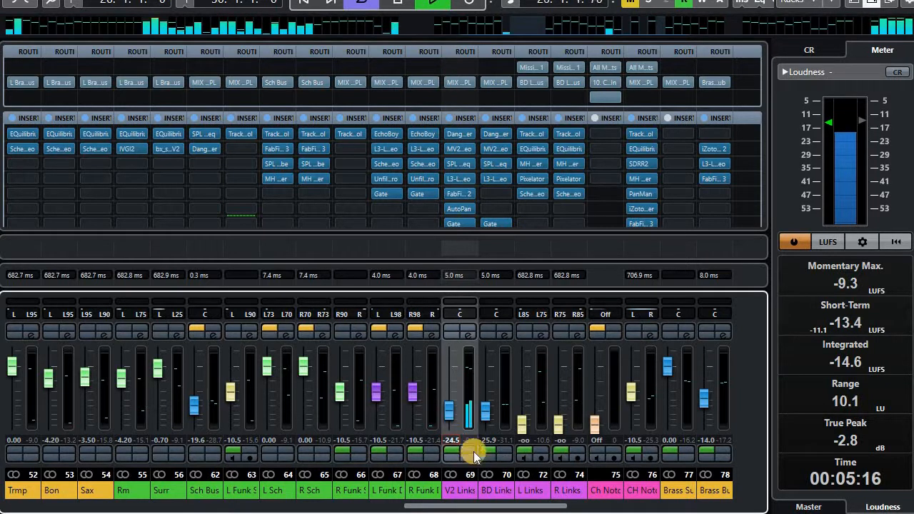
mouse_move(499, 474)
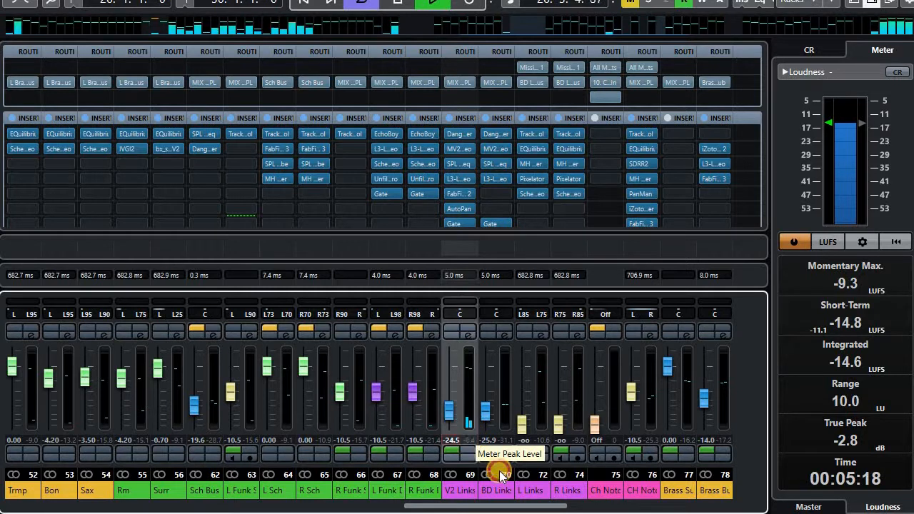